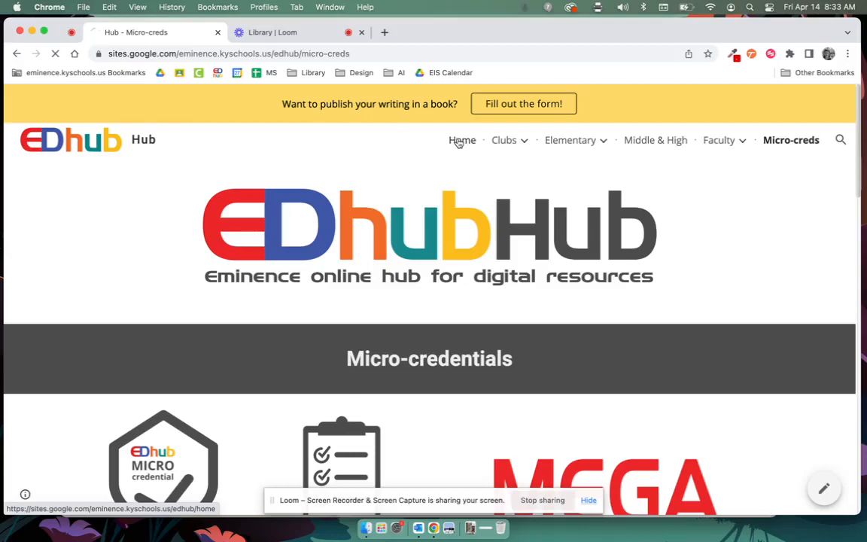
Step: Open the Micro-creds page and show its Status, Evidence, MEGA list, Exemplars and Material Costs links
{"action": "left_click", "coordinate": [463, 140]}
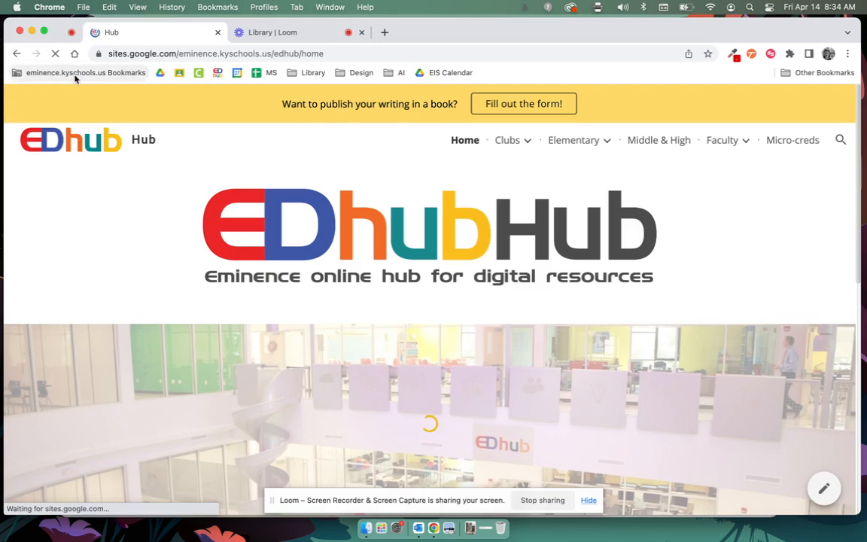
{"action": "left_click", "coordinate": [85, 73]}
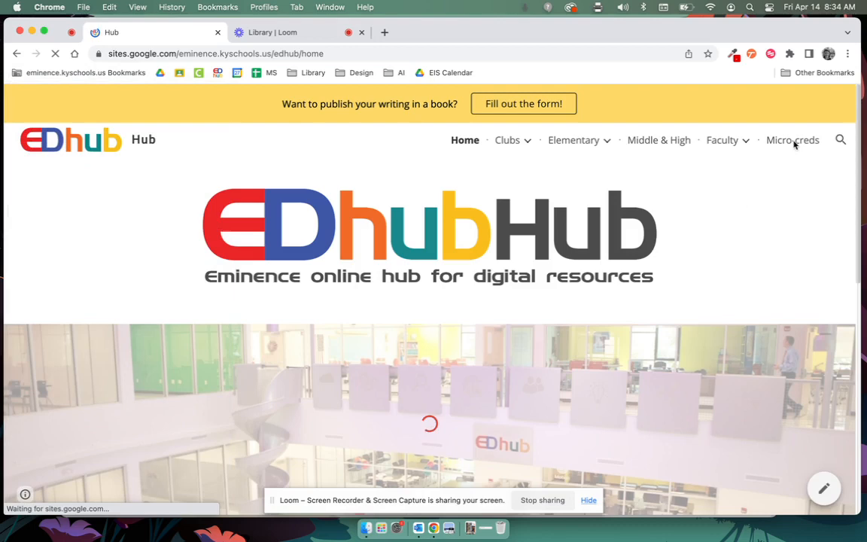
{"action": "left_click", "coordinate": [792, 140]}
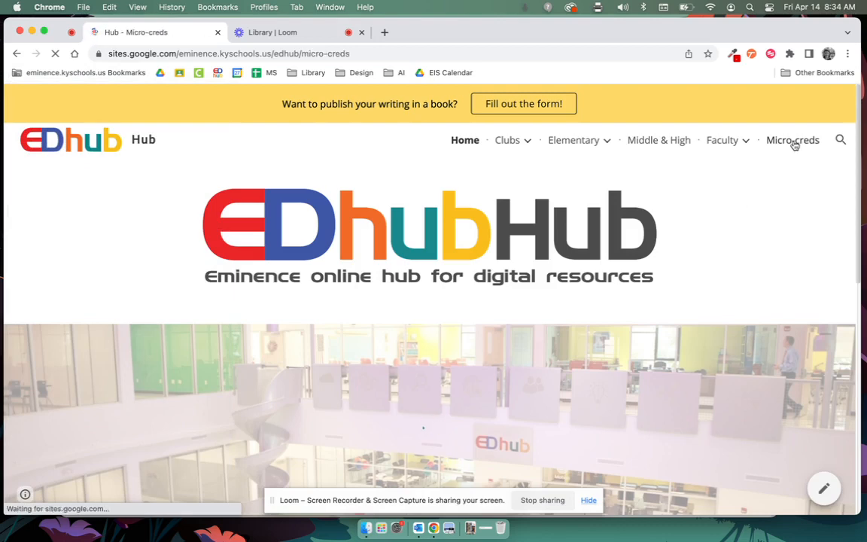
{"action": "left_click", "coordinate": [793, 140]}
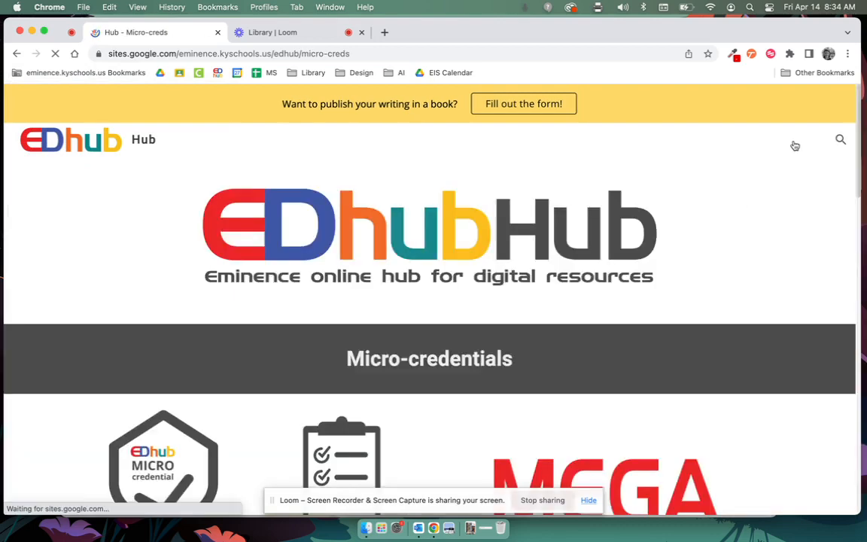
{"action": "mouse_move", "coordinate": [789, 269]}
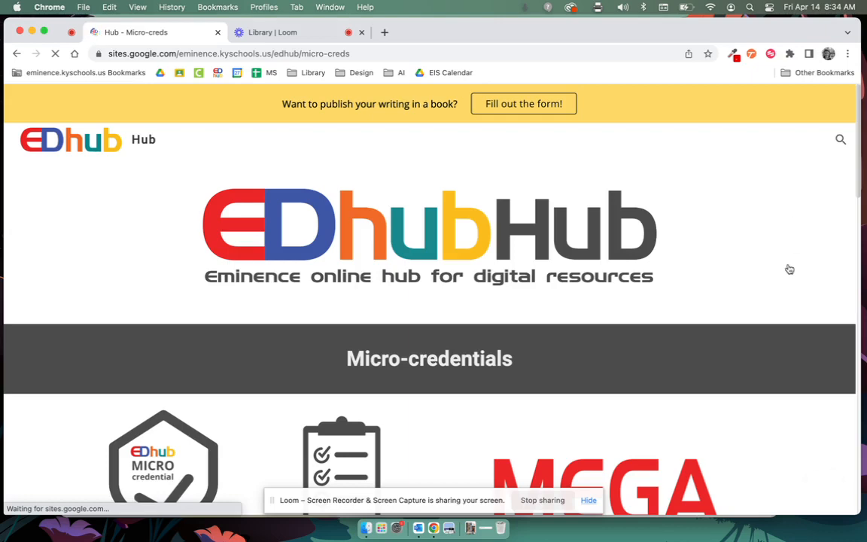
{"action": "scroll", "scroll_direction": "down", "scroll_amount": 3}
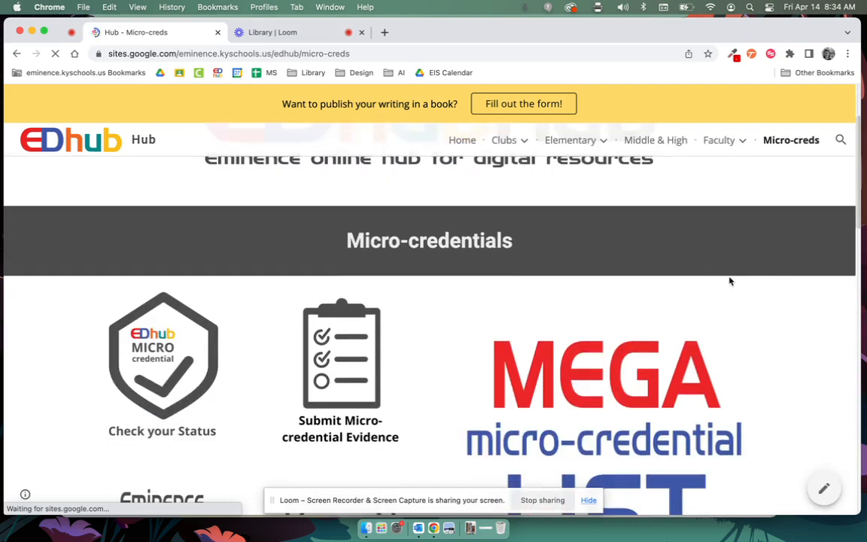
{"action": "mouse_move", "coordinate": [713, 280]}
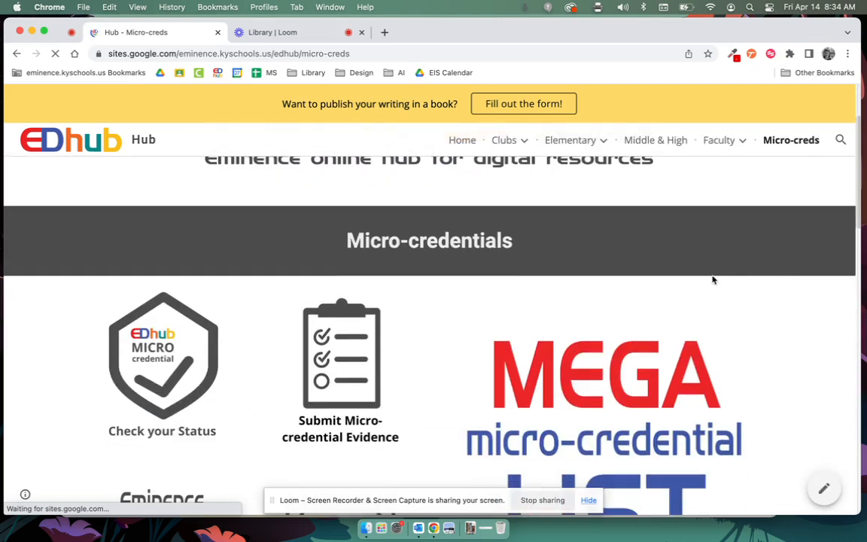
{"action": "scroll", "scroll_direction": "down", "scroll_amount": 3}
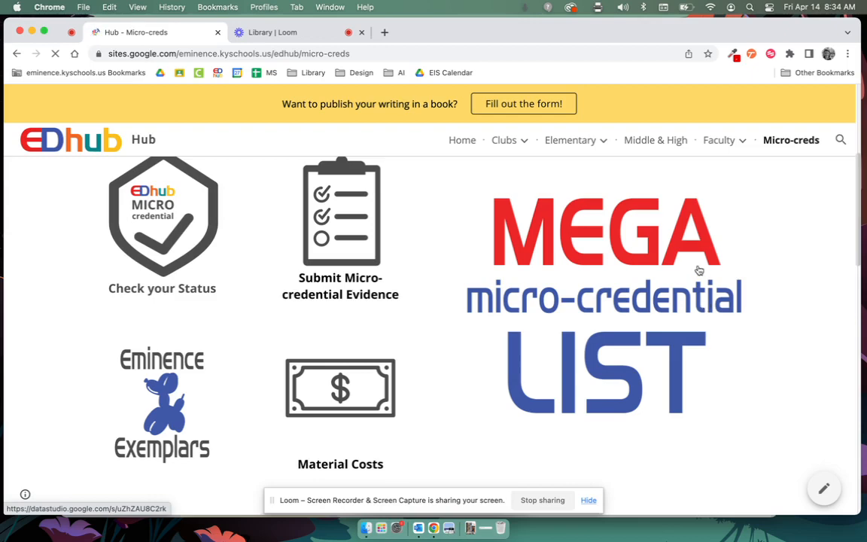
Step: Read the embedded Micro-Credential Mondays 2022-2023 schedule through May 8 Sublimation Printer
{"action": "scroll", "scroll_direction": "down", "scroll_amount": 3}
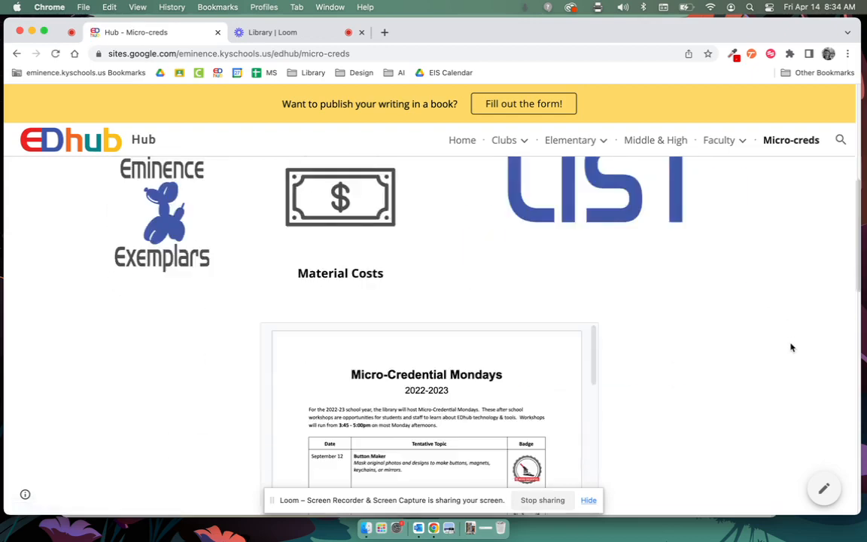
{"action": "scroll", "scroll_direction": "down", "scroll_amount": 3}
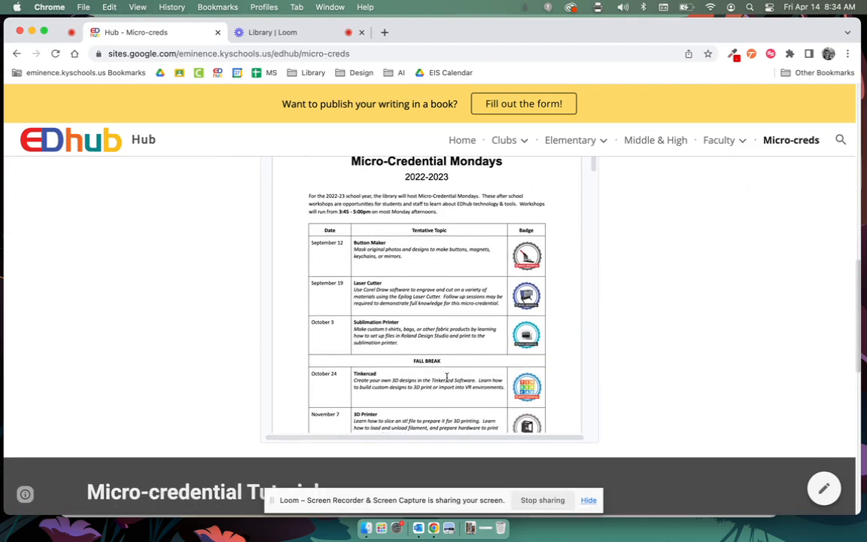
{"action": "scroll", "scroll_direction": "down", "scroll_amount": 3}
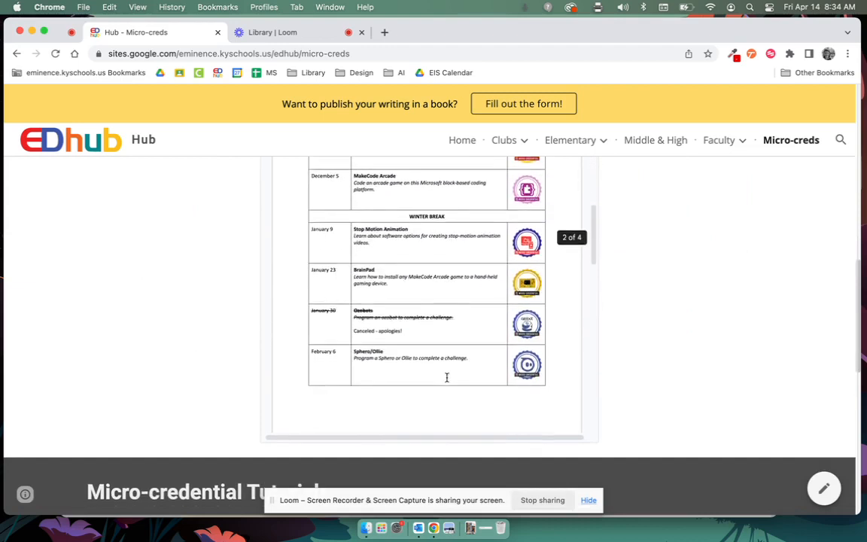
{"action": "scroll", "scroll_direction": "down", "scroll_amount": 3}
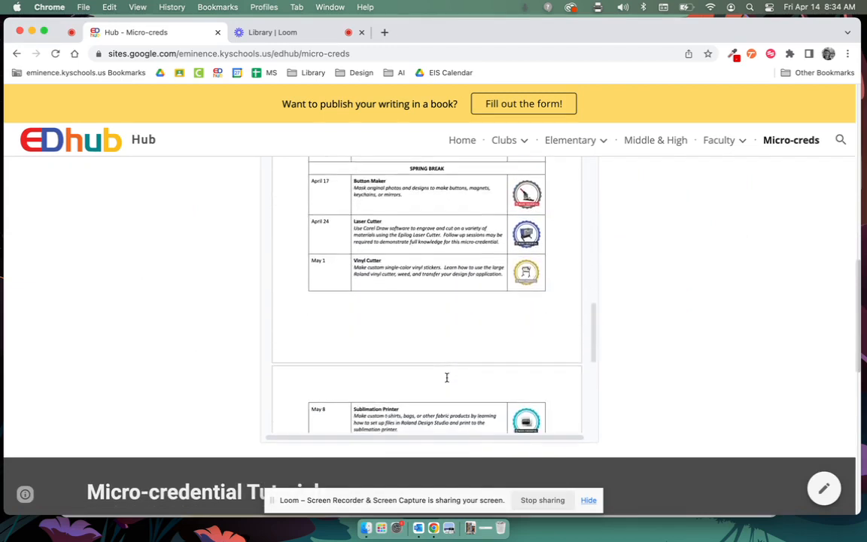
{"action": "scroll", "scroll_direction": "up", "scroll_amount": 3}
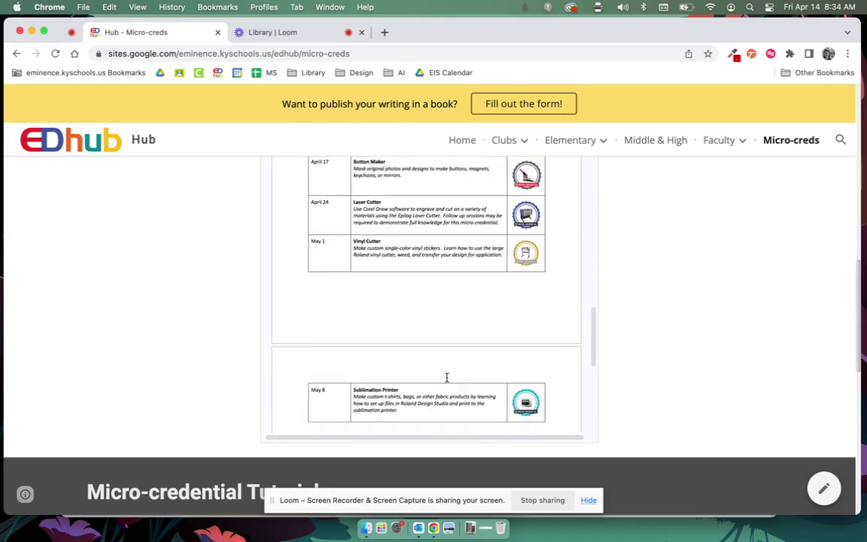
{"action": "mouse_move", "coordinate": [328, 167]}
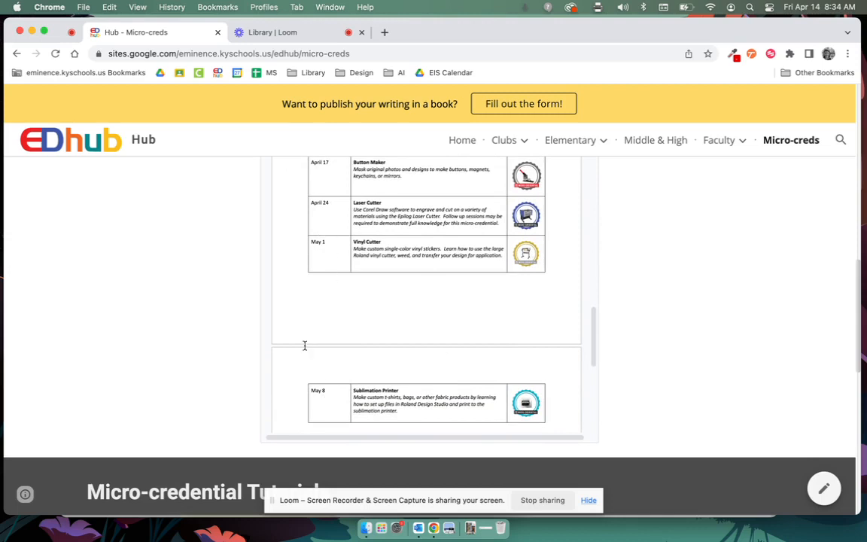
{"action": "mouse_move", "coordinate": [394, 185]}
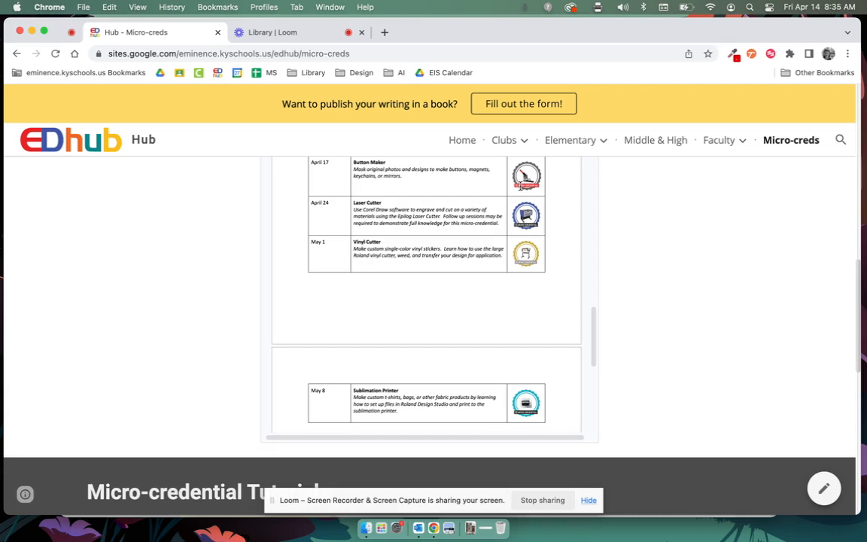
{"action": "mouse_move", "coordinate": [555, 237]}
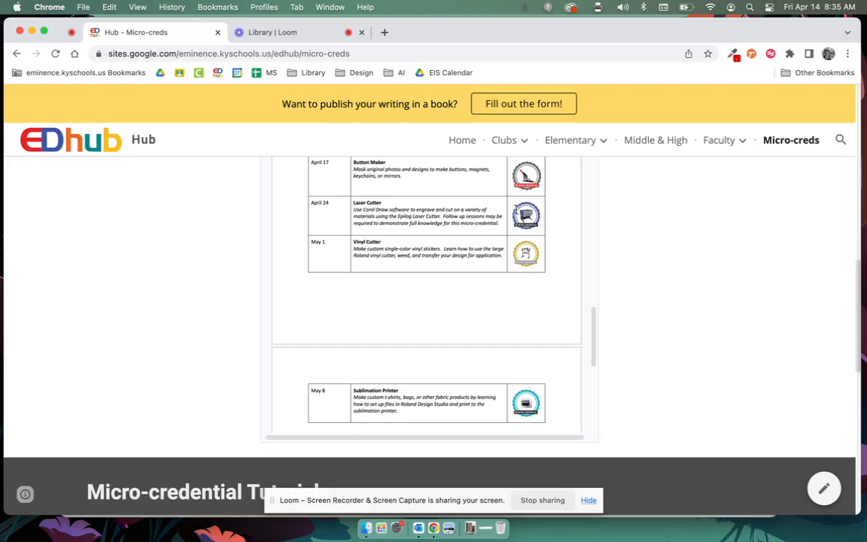
{"action": "mouse_move", "coordinate": [515, 346]}
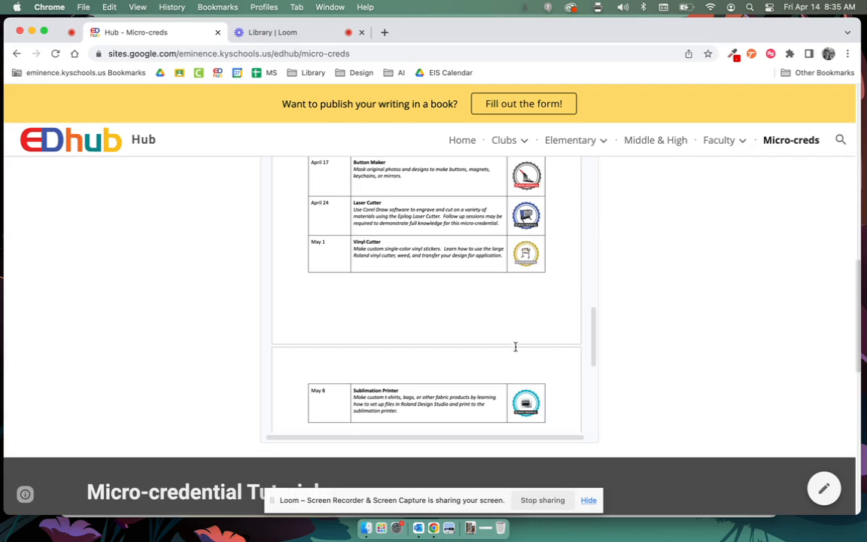
{"action": "scroll", "scroll_direction": "down", "scroll_amount": 3}
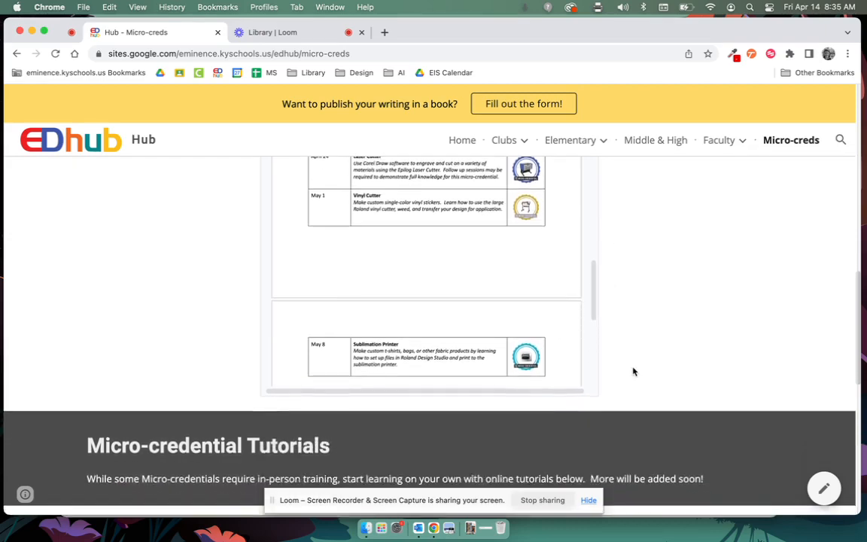
Step: Scroll past the tutorial badges (3D Printer to Tinkercad) to the schedule's February–March entries
{"action": "scroll", "scroll_direction": "down", "scroll_amount": 3}
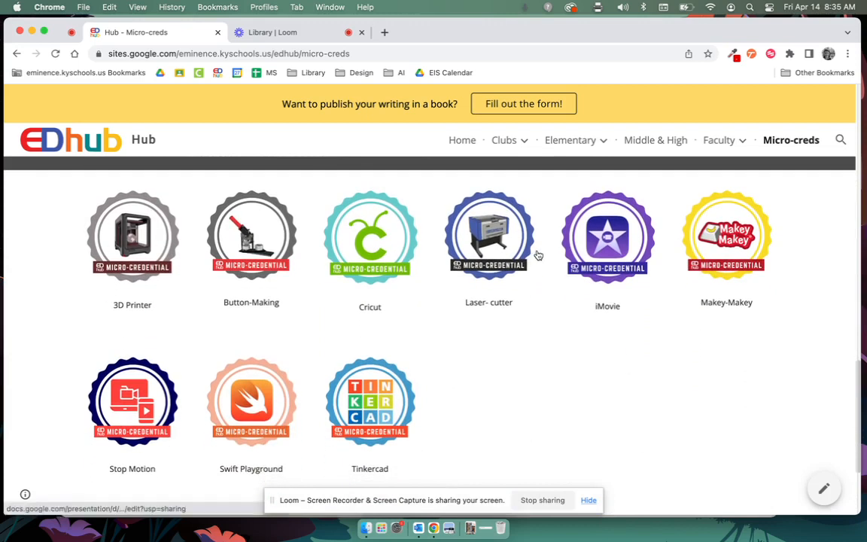
{"action": "mouse_move", "coordinate": [243, 390]}
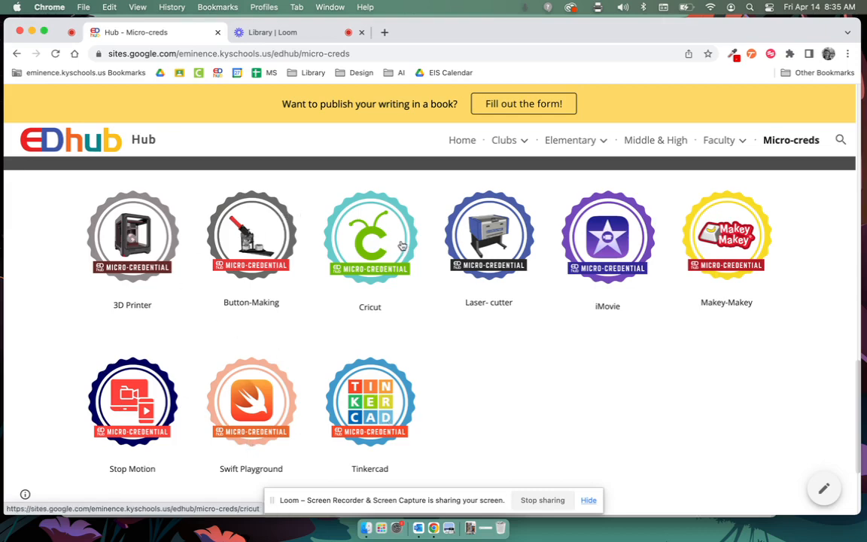
{"action": "mouse_move", "coordinate": [430, 392]}
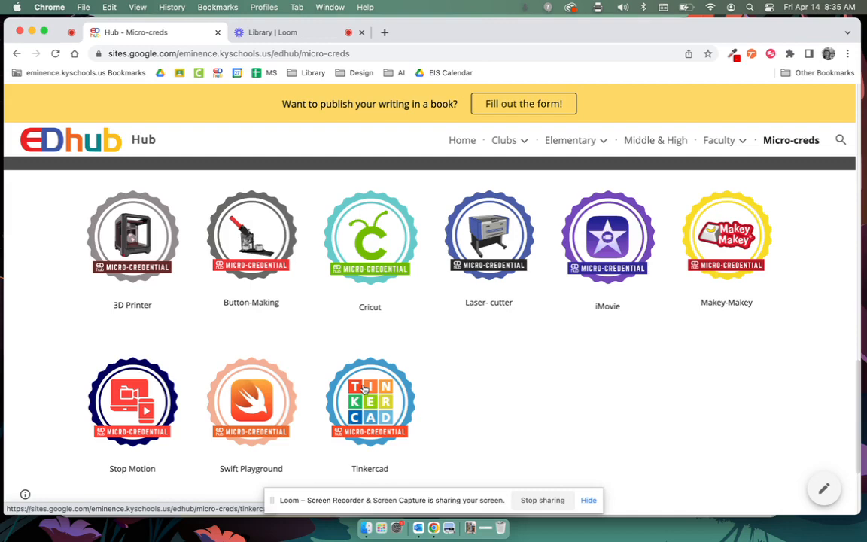
{"action": "mouse_move", "coordinate": [542, 422]}
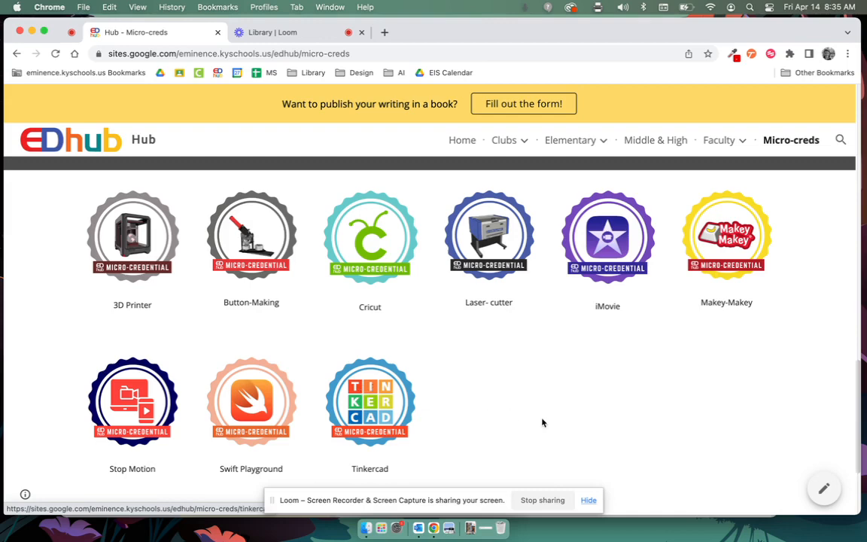
{"action": "scroll", "scroll_direction": "down", "scroll_amount": 3}
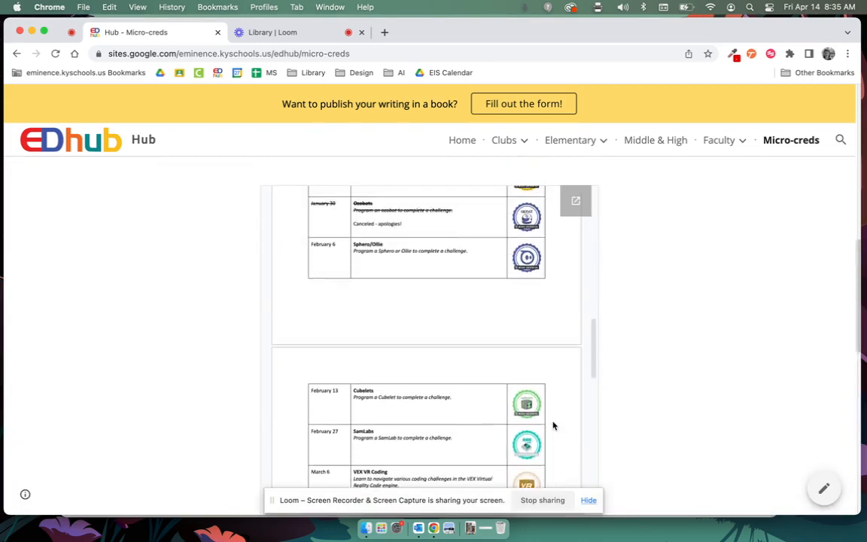
Step: Return to the page top and open the Submit Micro-credential Evidence form
{"action": "scroll", "scroll_direction": "up", "scroll_amount": 3}
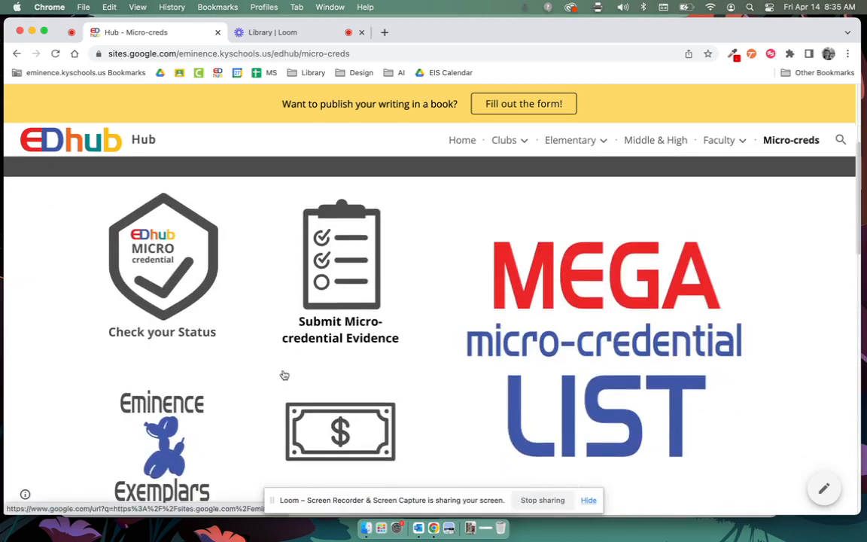
{"action": "mouse_move", "coordinate": [143, 254]}
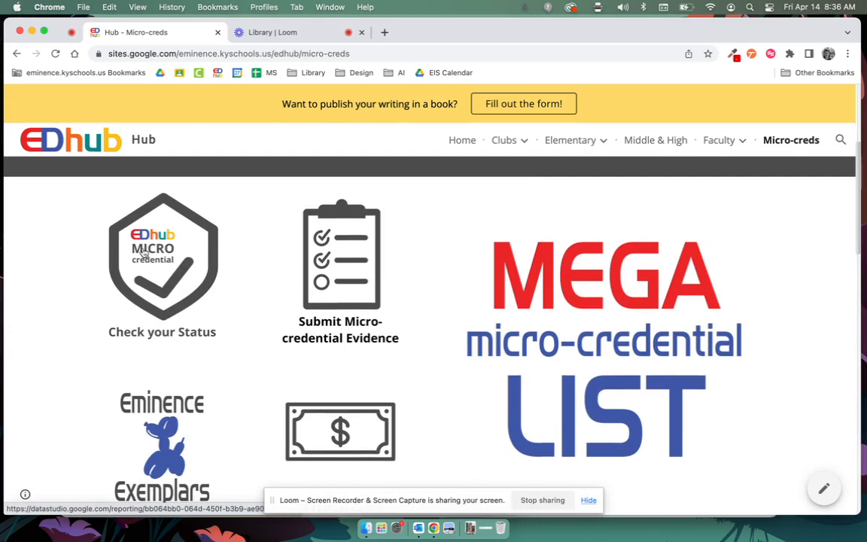
{"action": "mouse_move", "coordinate": [158, 277]}
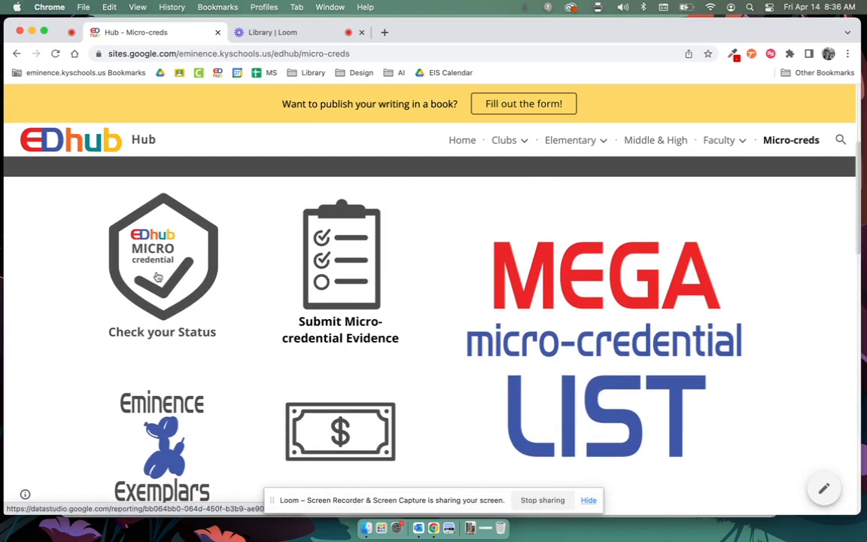
{"action": "left_click", "coordinate": [340, 256]}
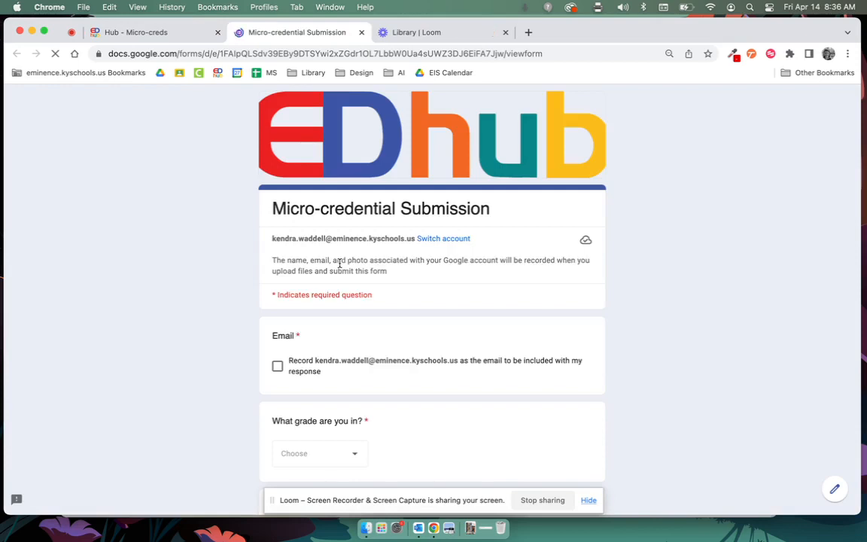
Step: Review the Micro-credential Submission form's questions, then return to the Hub - Micro-creds tab
{"action": "scroll", "scroll_direction": "down", "scroll_amount": 3}
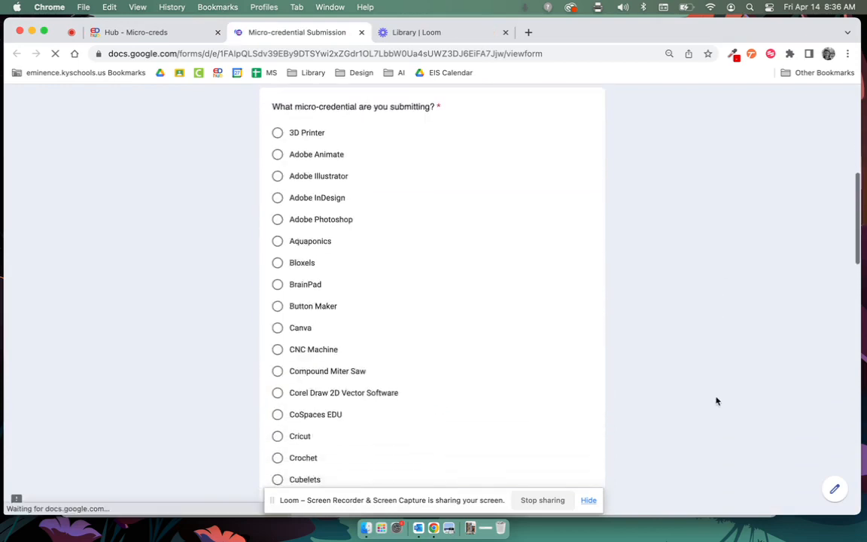
{"action": "scroll", "scroll_direction": "down", "scroll_amount": 3}
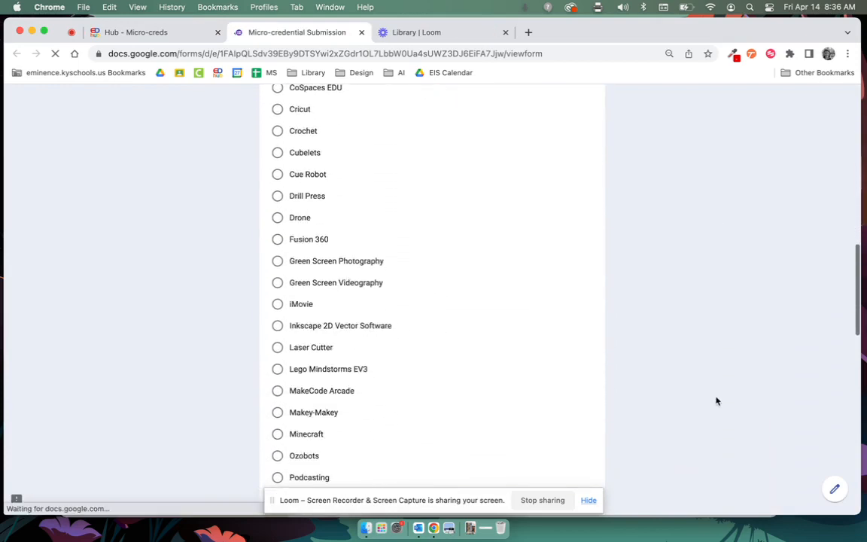
{"action": "scroll", "scroll_direction": "down", "scroll_amount": 3}
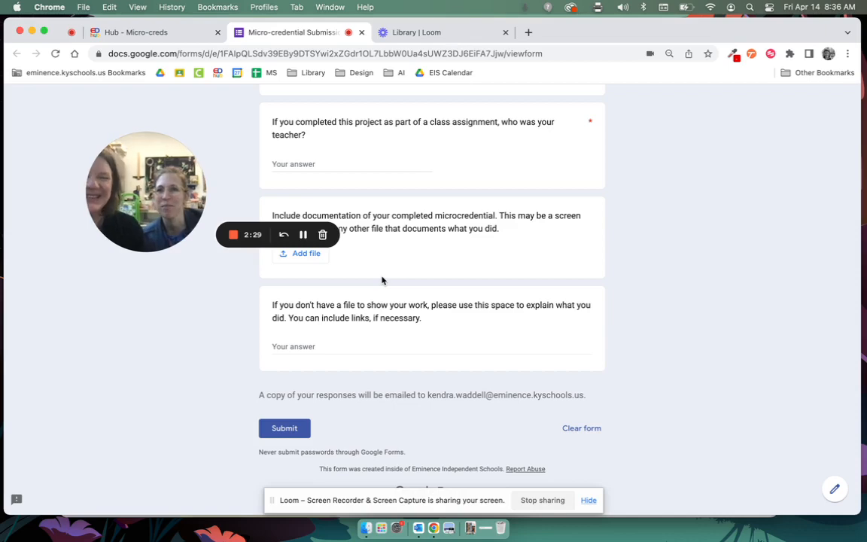
{"action": "mouse_move", "coordinate": [658, 298]}
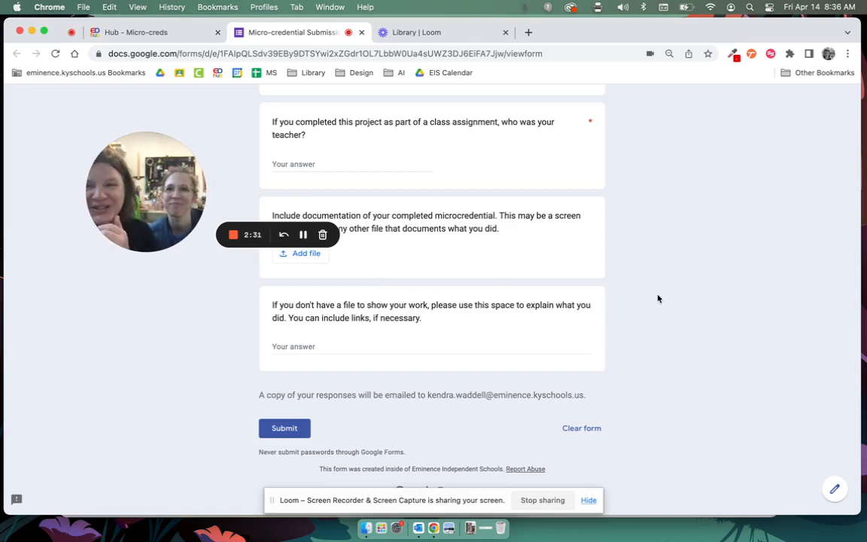
{"action": "scroll", "scroll_direction": "up", "scroll_amount": 3}
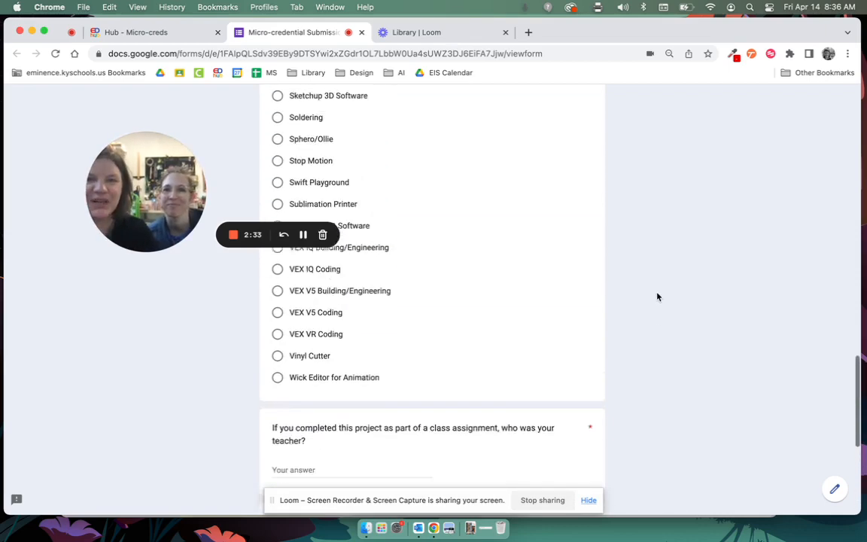
{"action": "scroll", "scroll_direction": "up", "scroll_amount": 3}
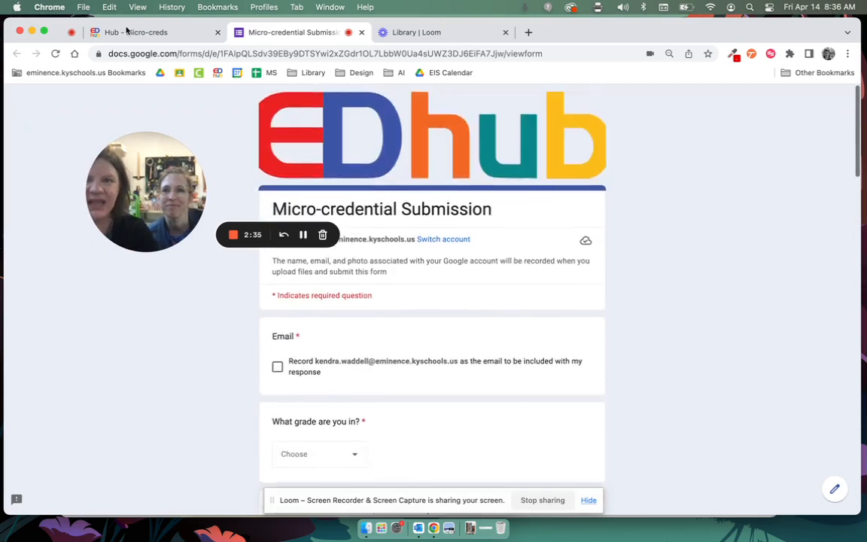
{"action": "left_click", "coordinate": [135, 32]}
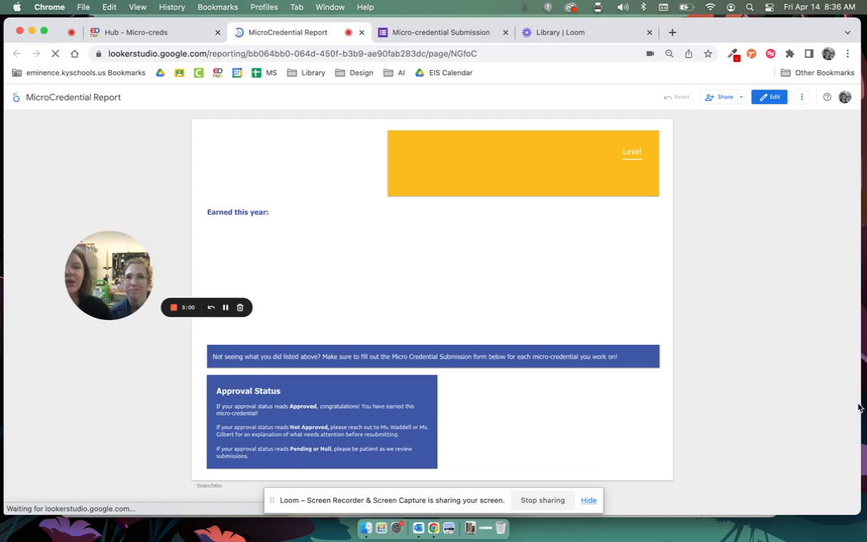
{"action": "mouse_move", "coordinate": [609, 298]}
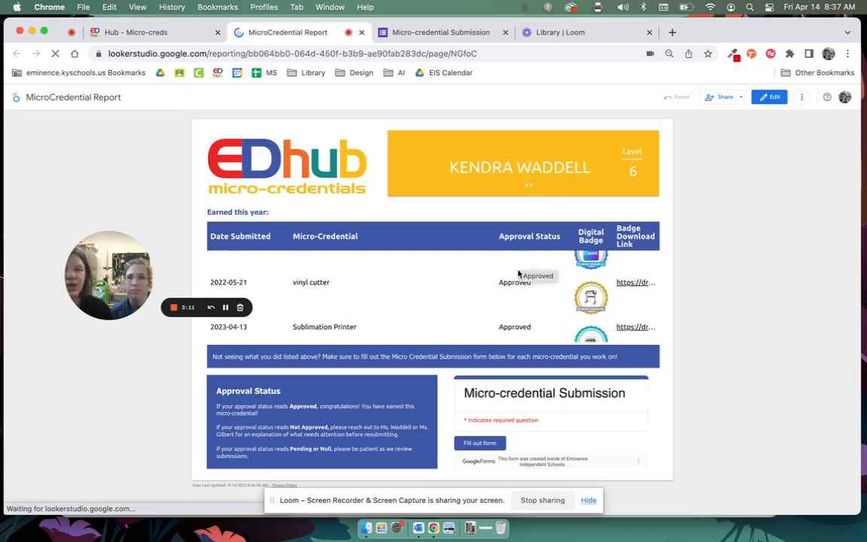
{"action": "mouse_move", "coordinate": [287, 326]}
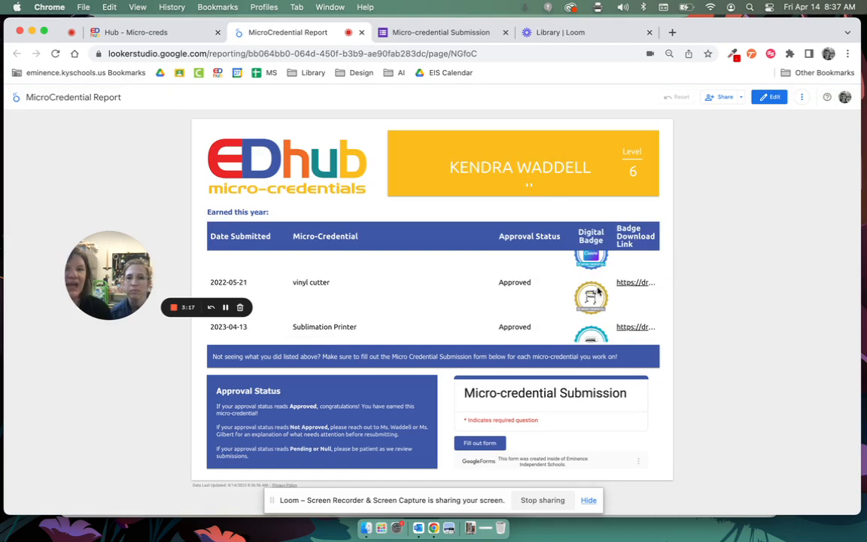
{"action": "mouse_move", "coordinate": [715, 282]}
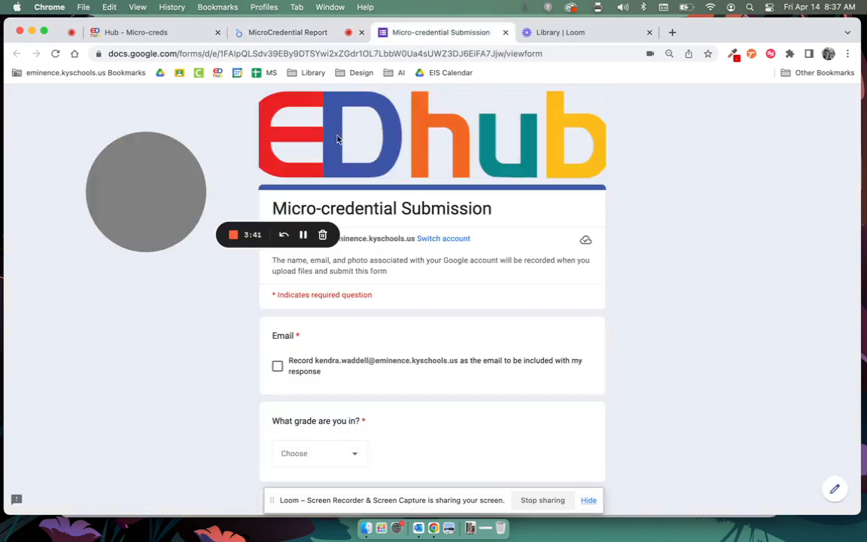
Step: Scroll the submission form to the teacher, documentation upload and explanation questions
{"action": "scroll", "scroll_direction": "down", "scroll_amount": 3}
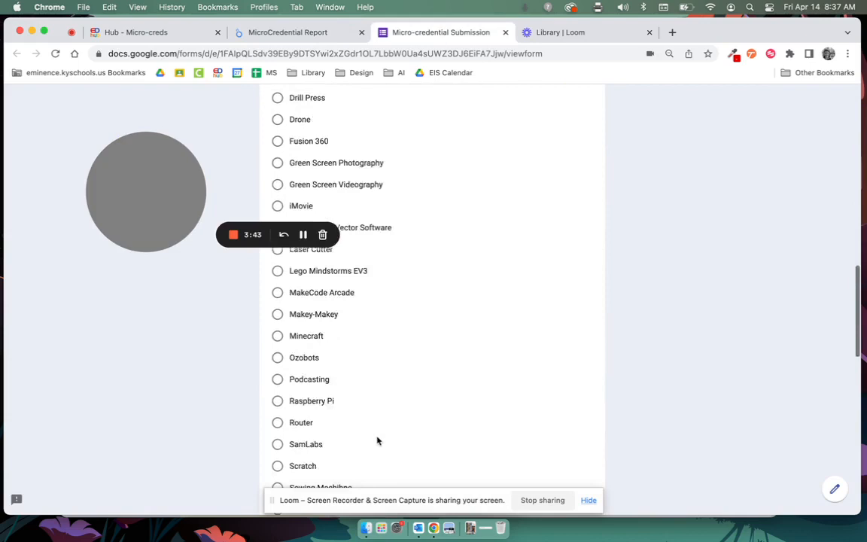
{"action": "scroll", "scroll_direction": "down", "scroll_amount": 3}
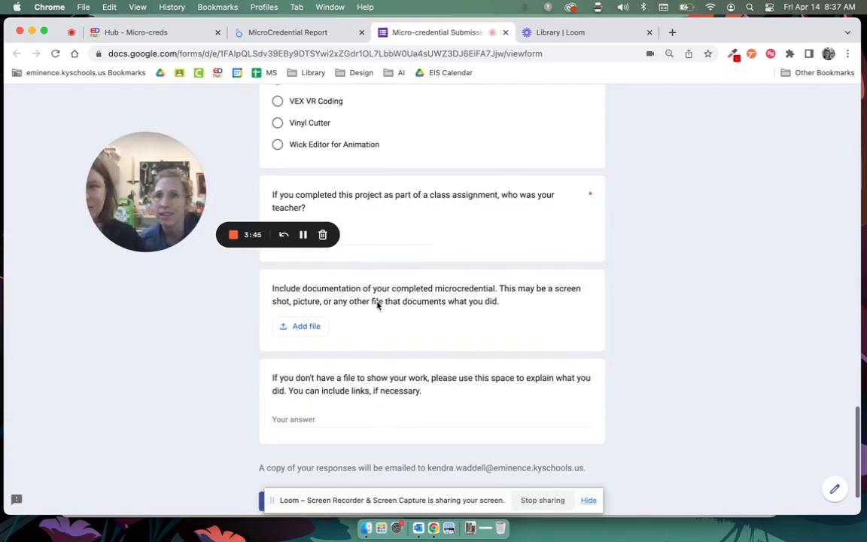